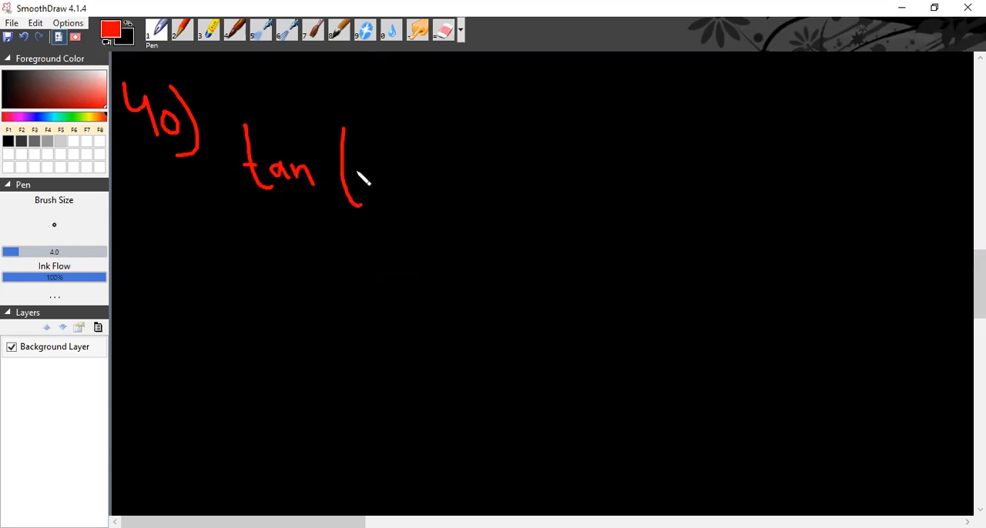
Handwrite '2x)' in red to complete tan(2x) beside the 40) label.
{"action": "left_click_drag", "start_coordinate": [370, 162], "coordinate": [429, 193]}
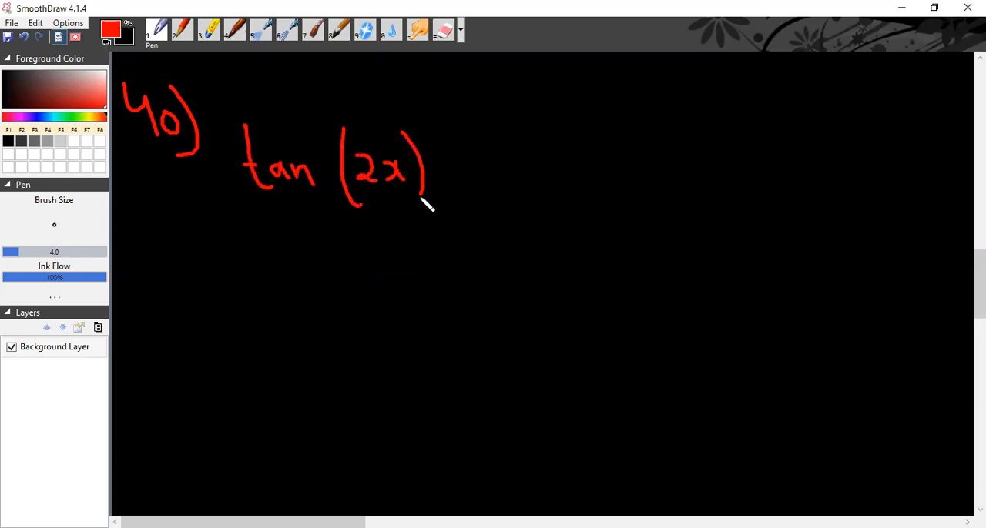
{"action": "mouse_move", "coordinate": [308, 210]}
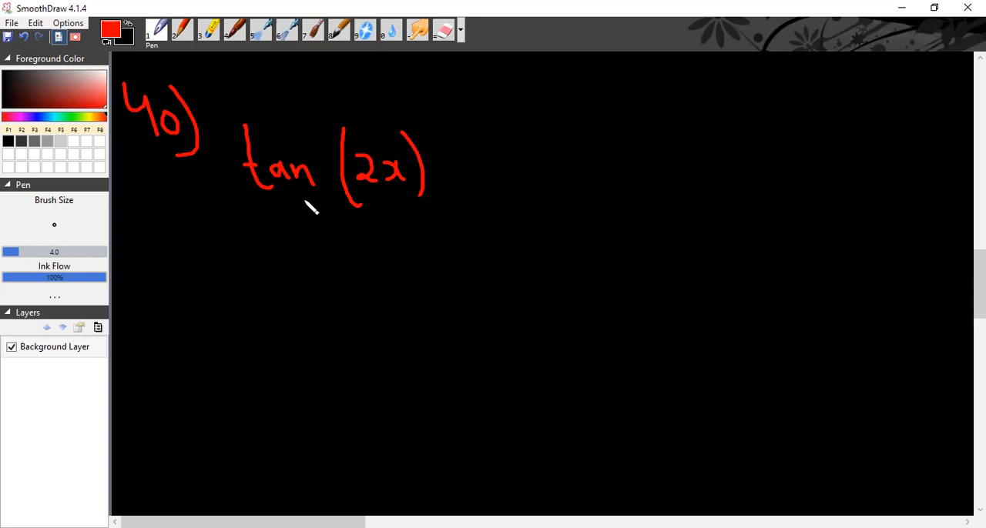
{"action": "mouse_move", "coordinate": [266, 214]}
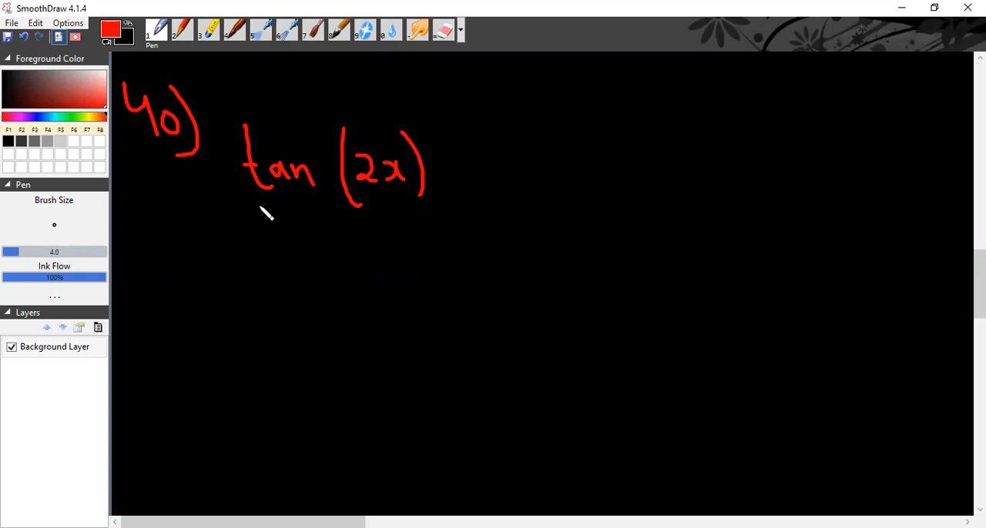
Handwrite tan(x+x) below tan(2x) and '⇒ sin 2x / cos 2x' to its right.
{"action": "left_click_drag", "start_coordinate": [255, 277], "coordinate": [321, 324]}
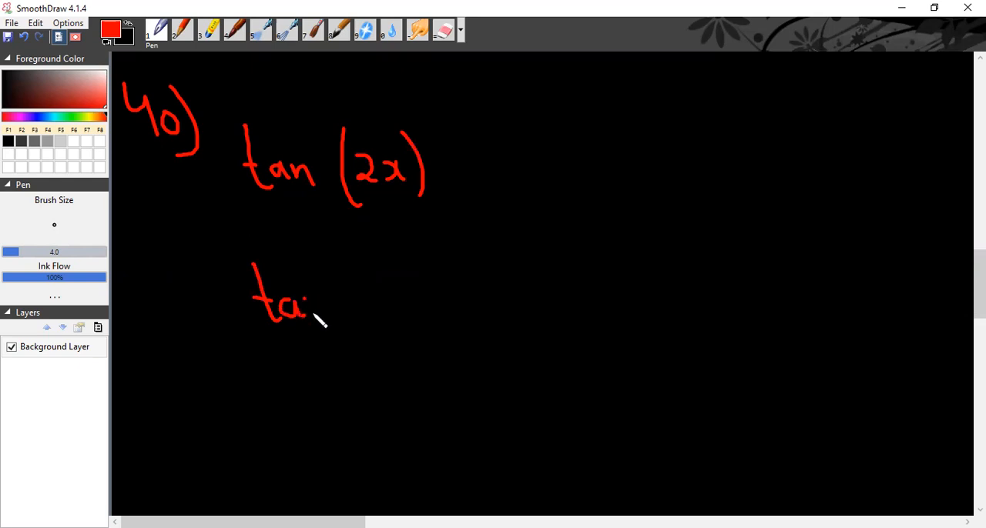
{"action": "left_click_drag", "start_coordinate": [321, 320], "coordinate": [412, 301]}
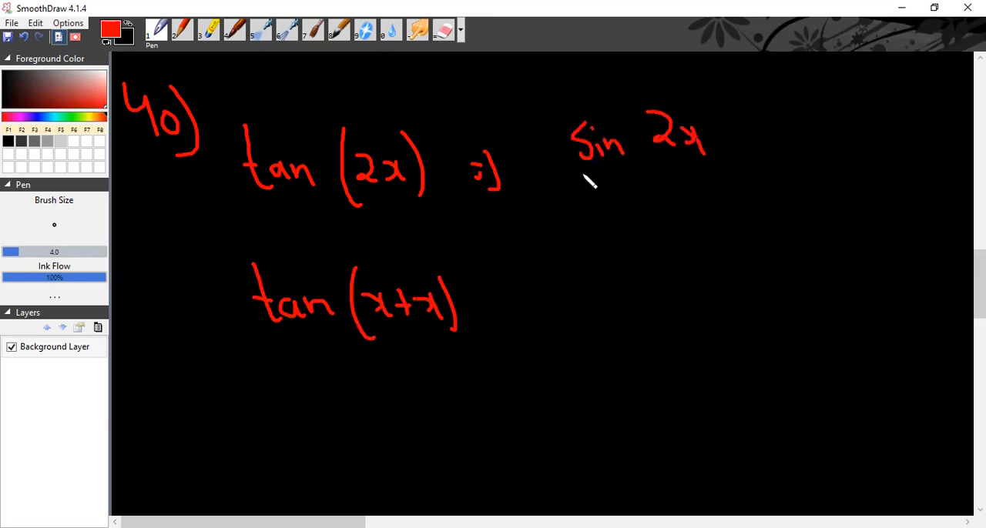
{"action": "left_click_drag", "start_coordinate": [551, 177], "coordinate": [701, 177]}
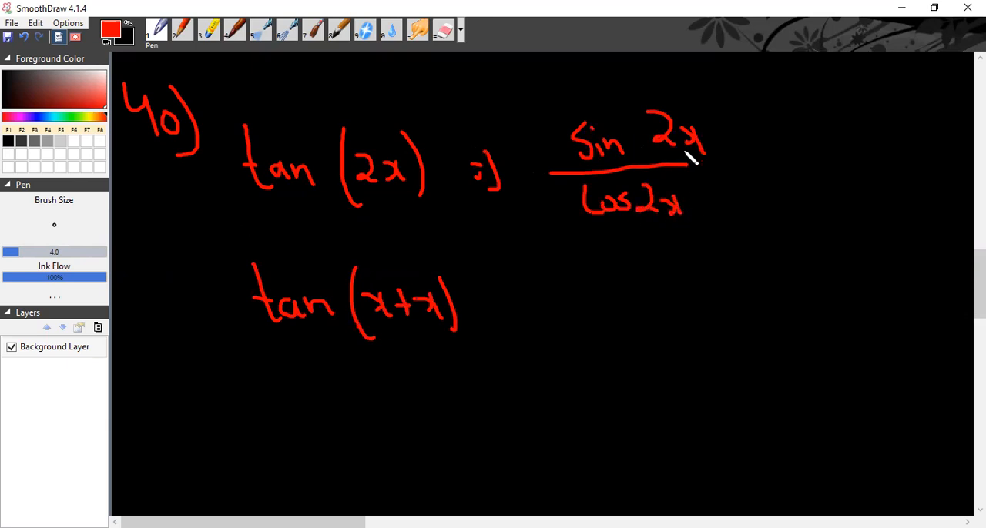
{"action": "mouse_move", "coordinate": [665, 228]}
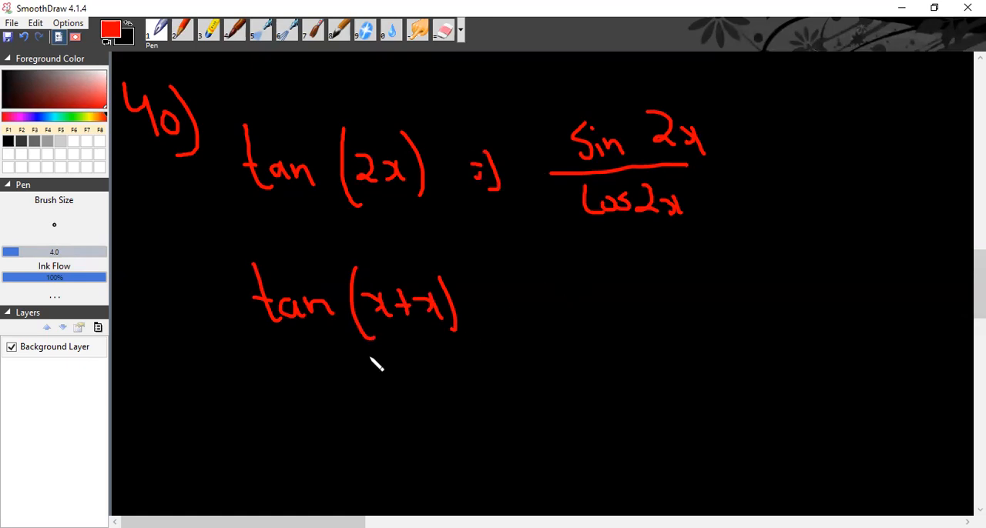
{"action": "mouse_move", "coordinate": [290, 394]}
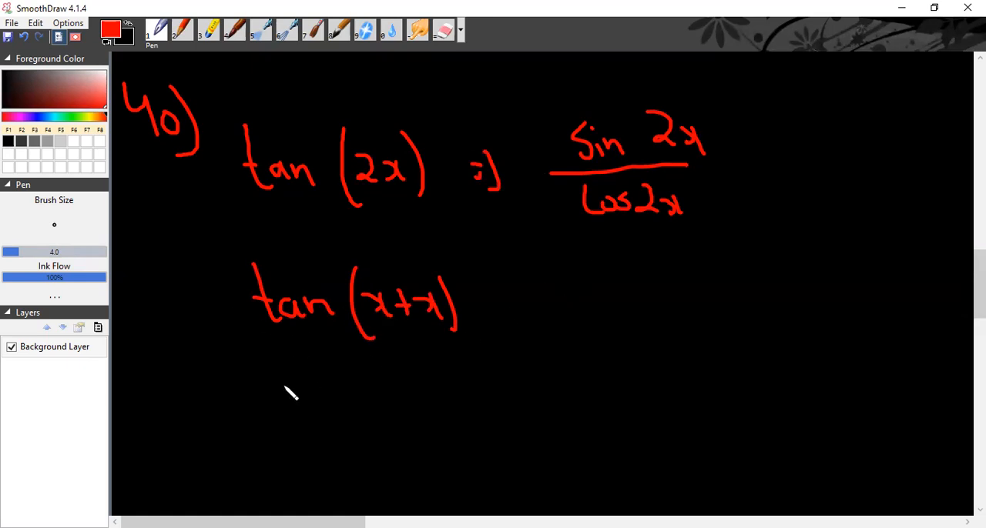
Handwrite '⇒ tan x + tan x' under tan(x+x), beginning another '⇒ tan' beside it.
{"action": "left_click_drag", "start_coordinate": [277, 393], "coordinate": [305, 403]}
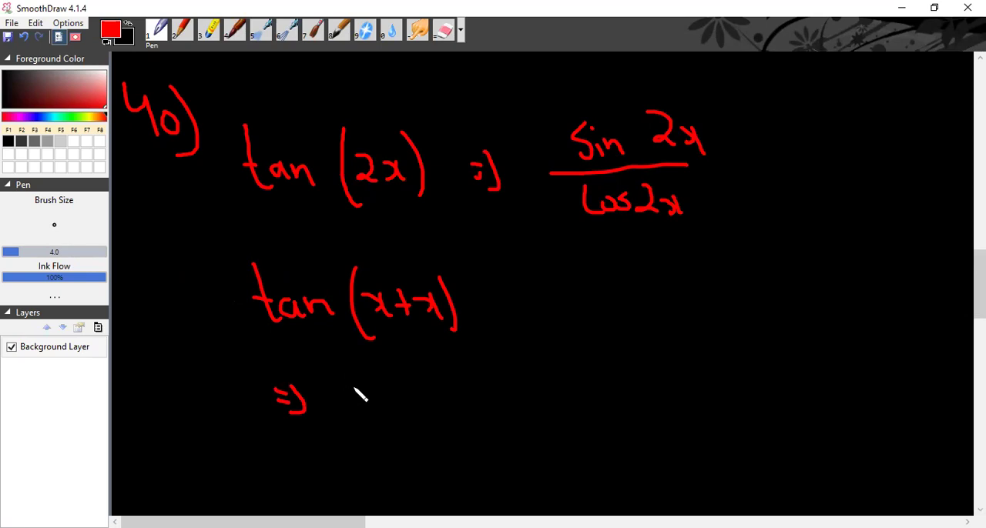
{"action": "left_click_drag", "start_coordinate": [342, 385], "coordinate": [351, 419]}
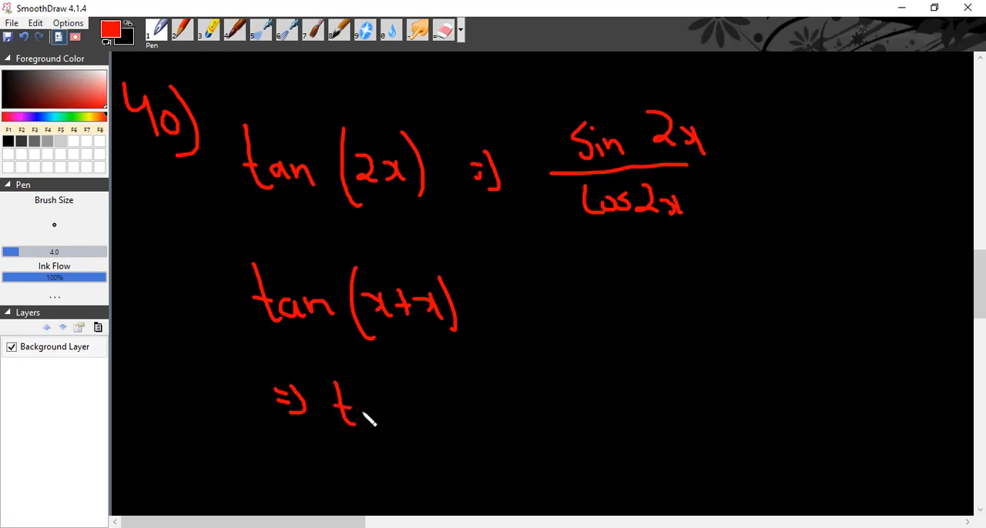
{"action": "left_click_drag", "start_coordinate": [354, 401], "coordinate": [416, 424]}
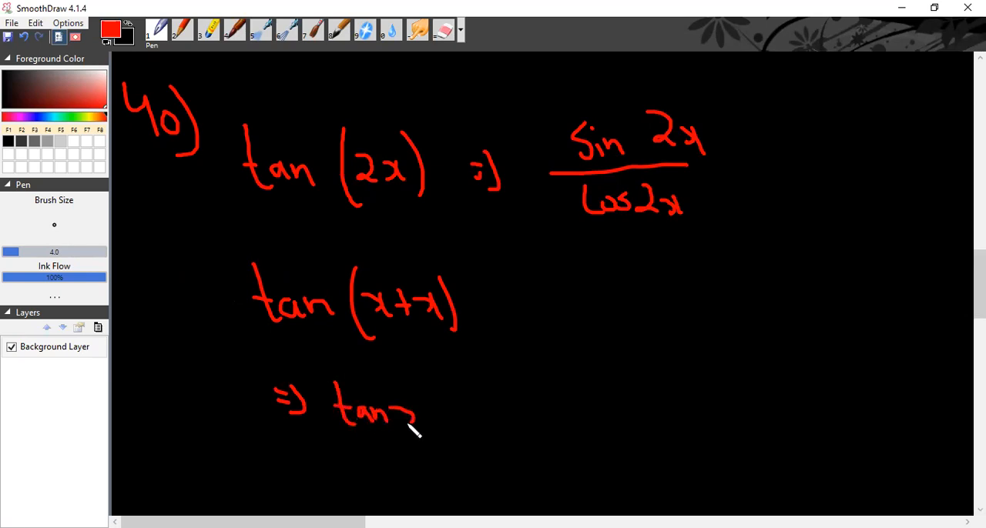
{"action": "left_click_drag", "start_coordinate": [401, 416], "coordinate": [455, 416]}
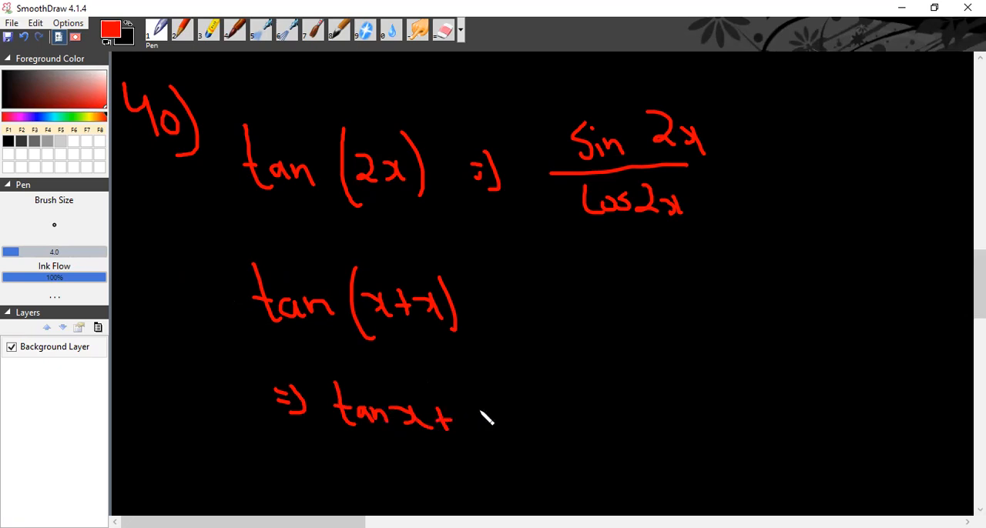
{"action": "left_click_drag", "start_coordinate": [462, 416], "coordinate": [497, 424]}
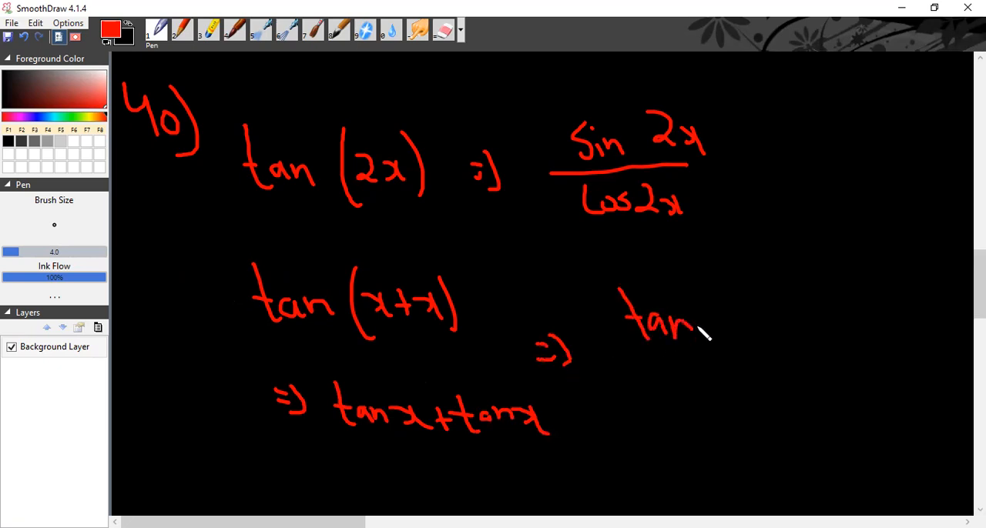
Handwrite tanα + tanβ over 1 − tanα tanβ beside tan(x+x).
{"action": "left_click_drag", "start_coordinate": [701, 323], "coordinate": [786, 316]}
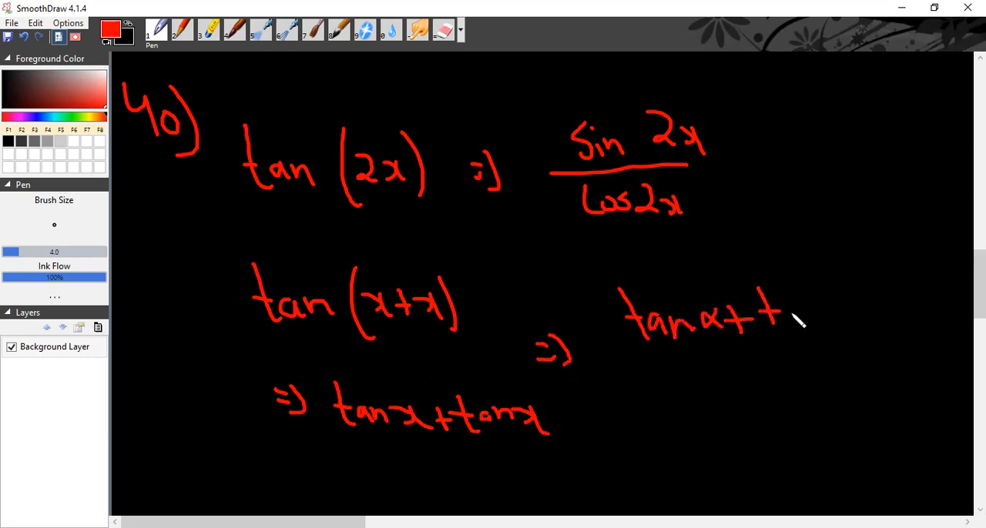
{"action": "left_click_drag", "start_coordinate": [785, 308], "coordinate": [844, 323]}
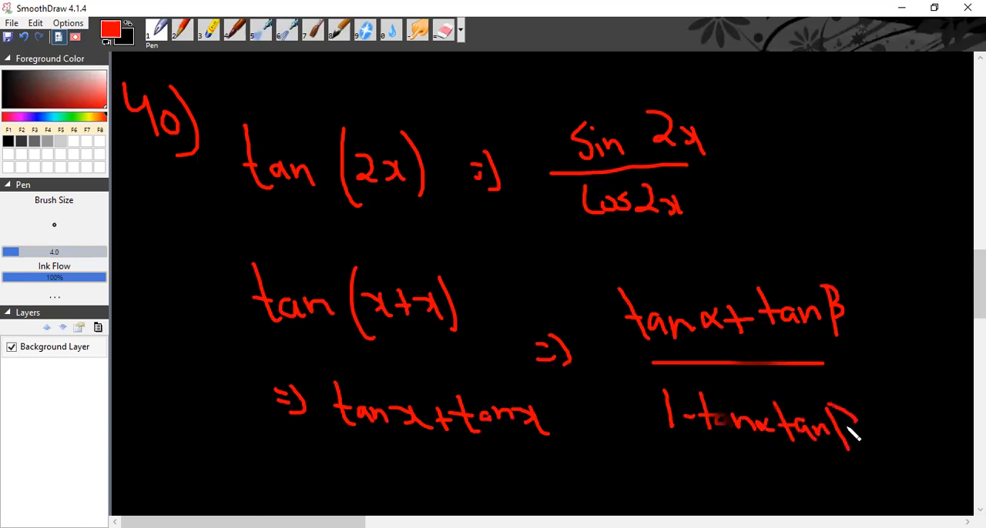
Write denominator 1 − tan x·tan x, then the simplified result 2tan x over 1 − tan²x.
{"action": "scroll", "scroll_direction": "down", "scroll_amount": 3}
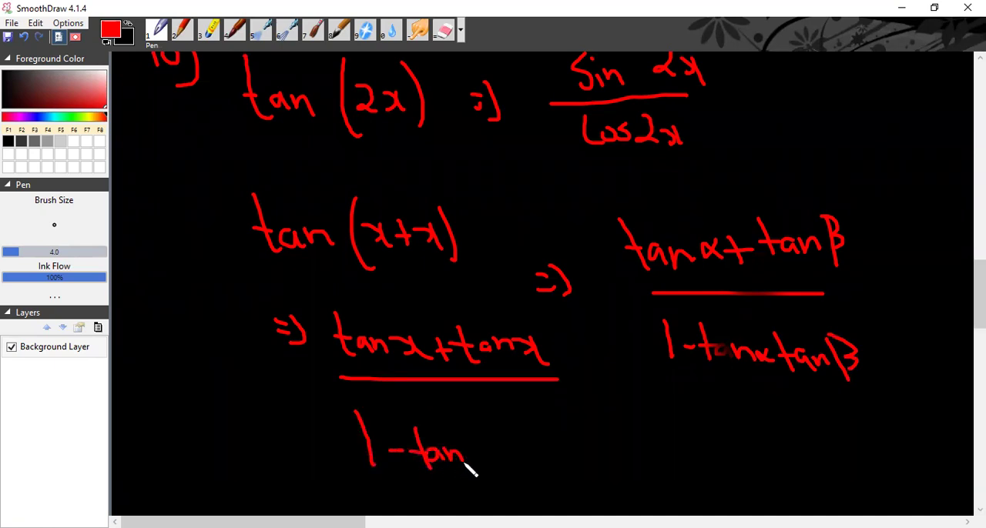
{"action": "left_click_drag", "start_coordinate": [474, 450], "coordinate": [543, 463]}
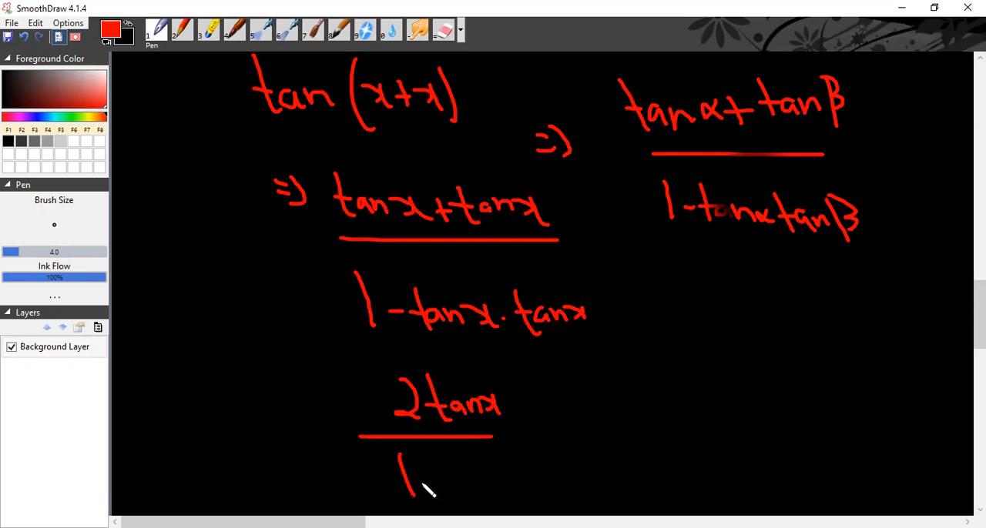
{"action": "left_click_drag", "start_coordinate": [419, 477], "coordinate": [501, 485]}
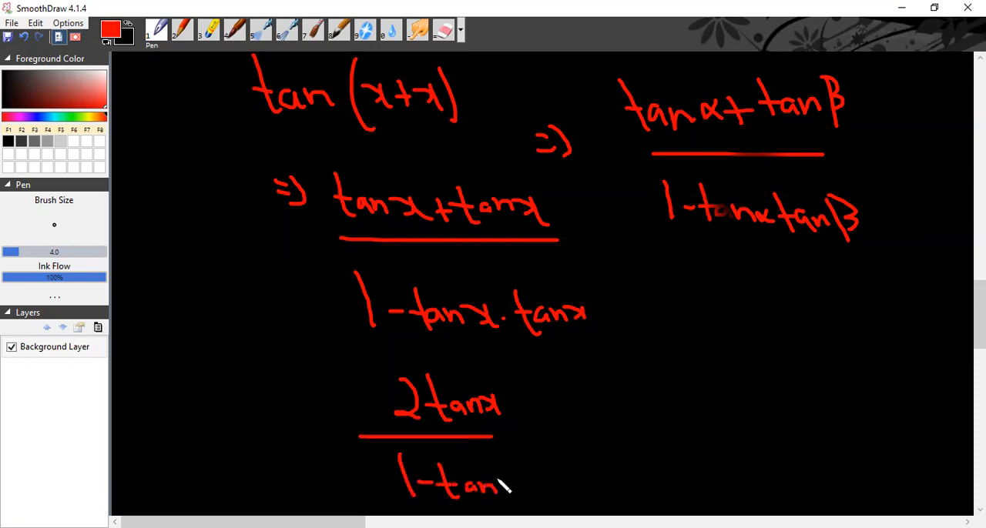
{"action": "left_click_drag", "start_coordinate": [506, 481], "coordinate": [523, 478]}
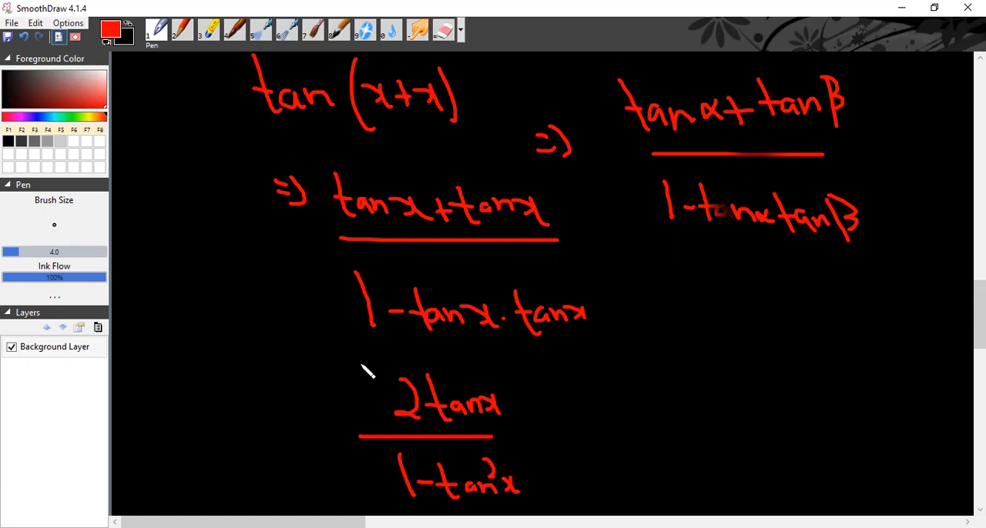